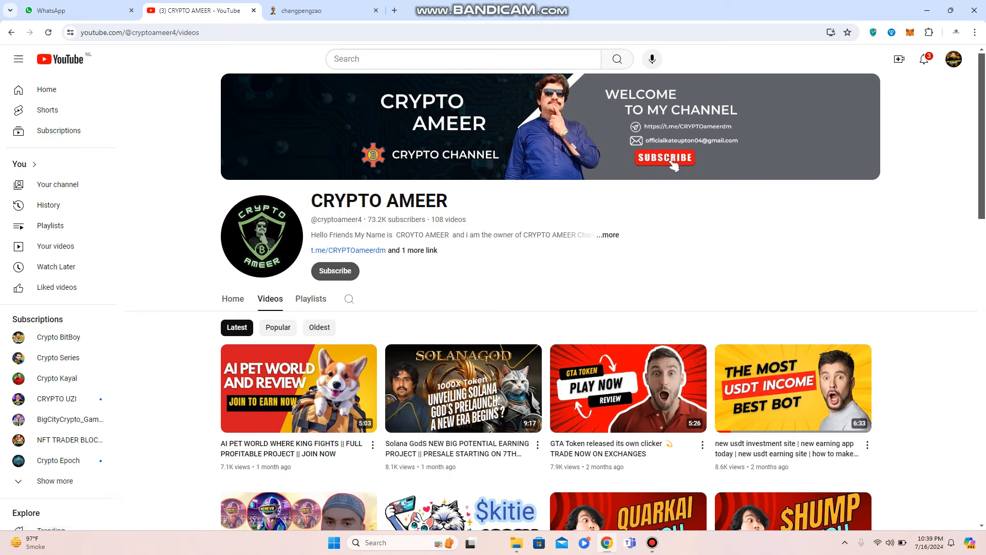
Subscribe to the CRYPTO AMEER channel, then switch to the changpengzao website.
click(335, 271)
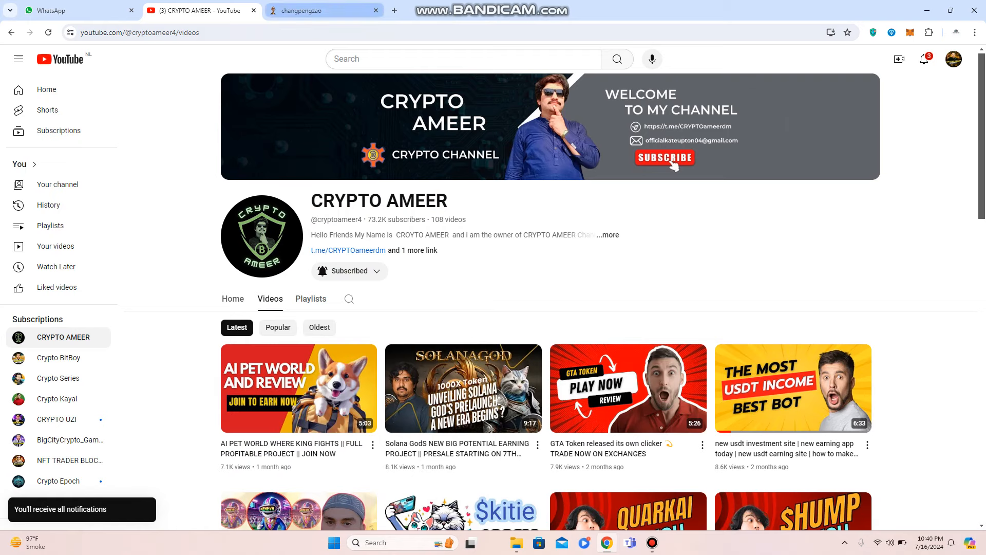
click(322, 10)
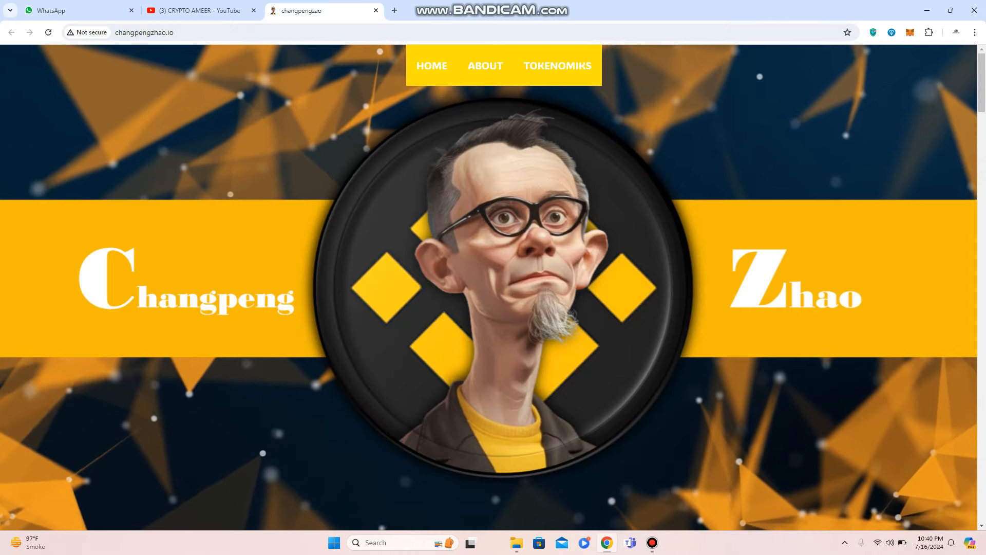
scroll(down, 3)
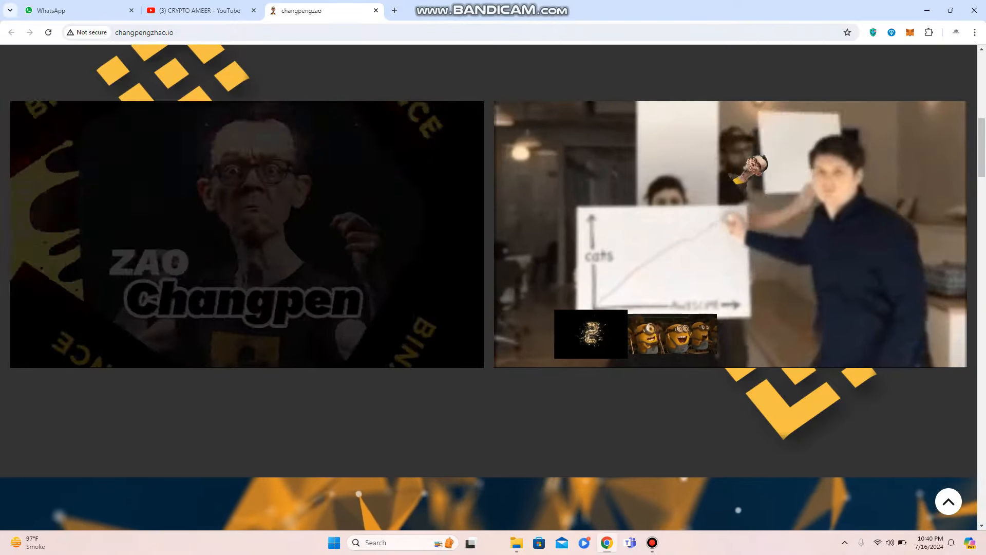
scroll(down, 3)
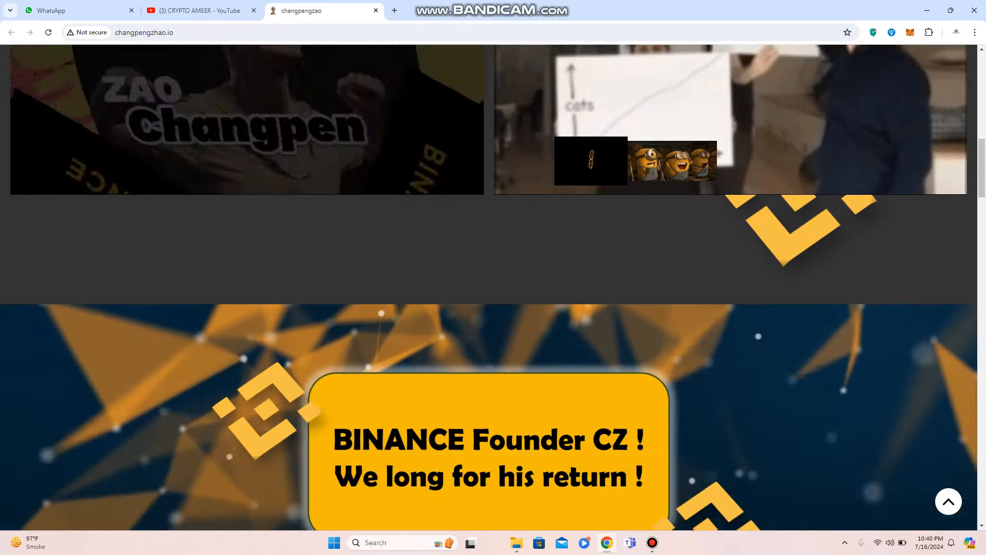
scroll(down, 3)
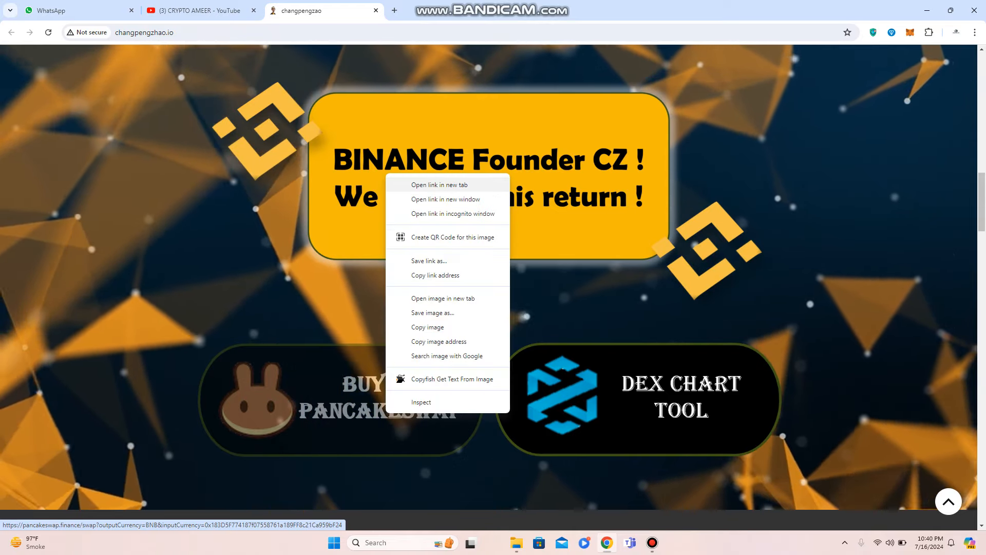
Open the PancakeSwap Buy link and the DEX Chart Tool link in new tabs.
click(440, 184)
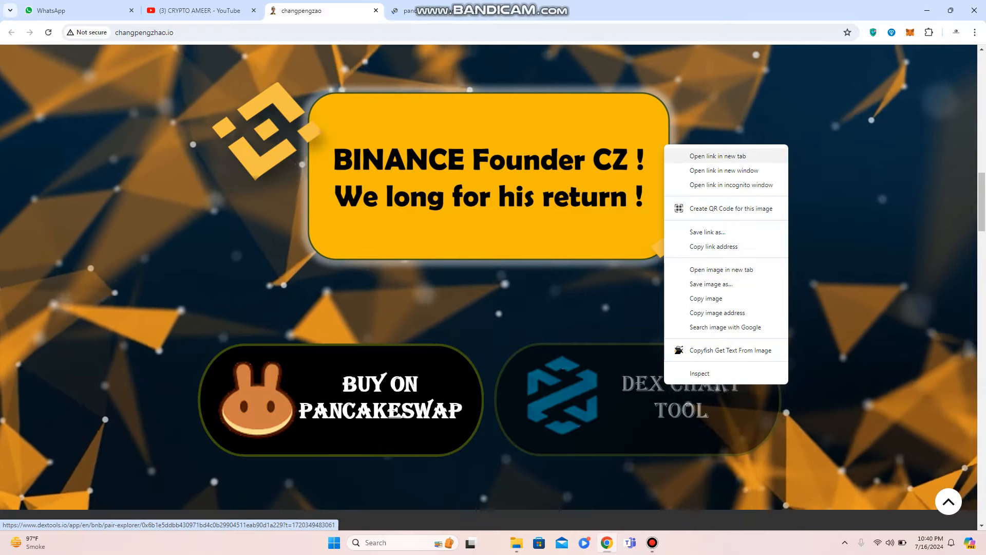
click(718, 155)
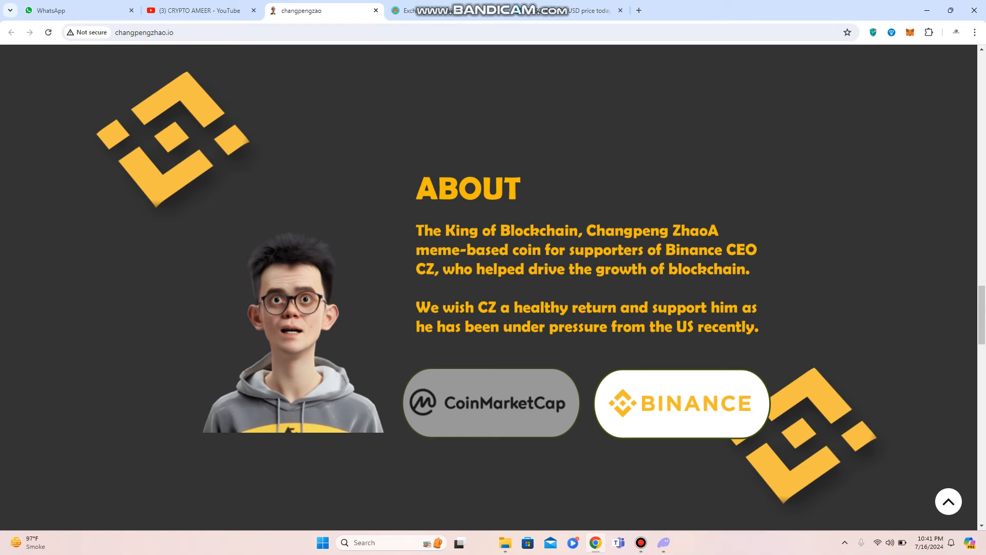
scroll(down, 3)
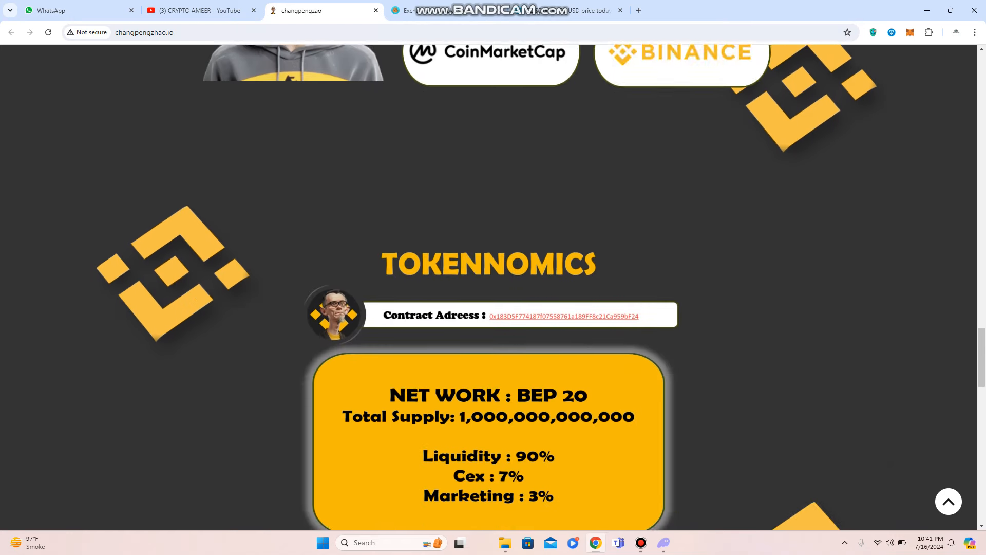
scroll(down, 3)
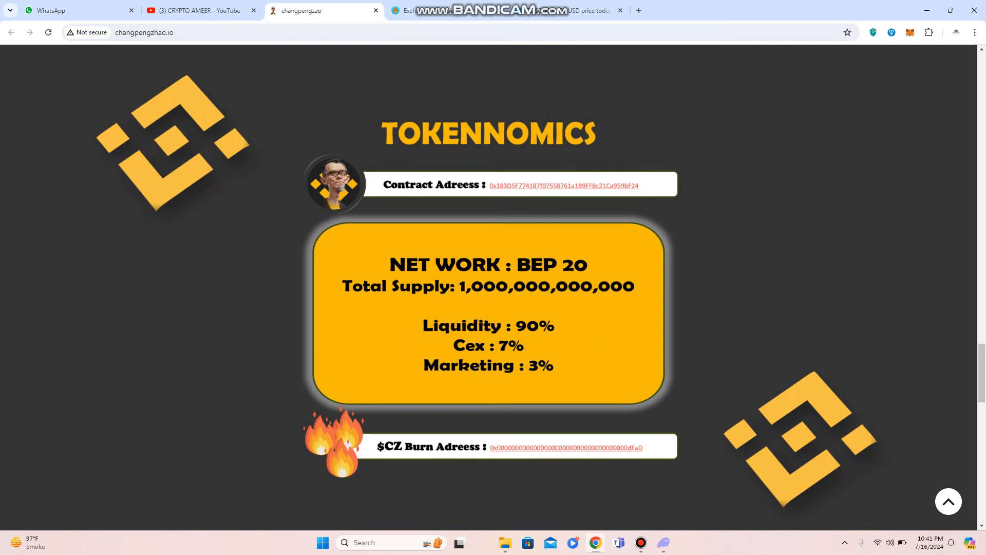
scroll(down, 3)
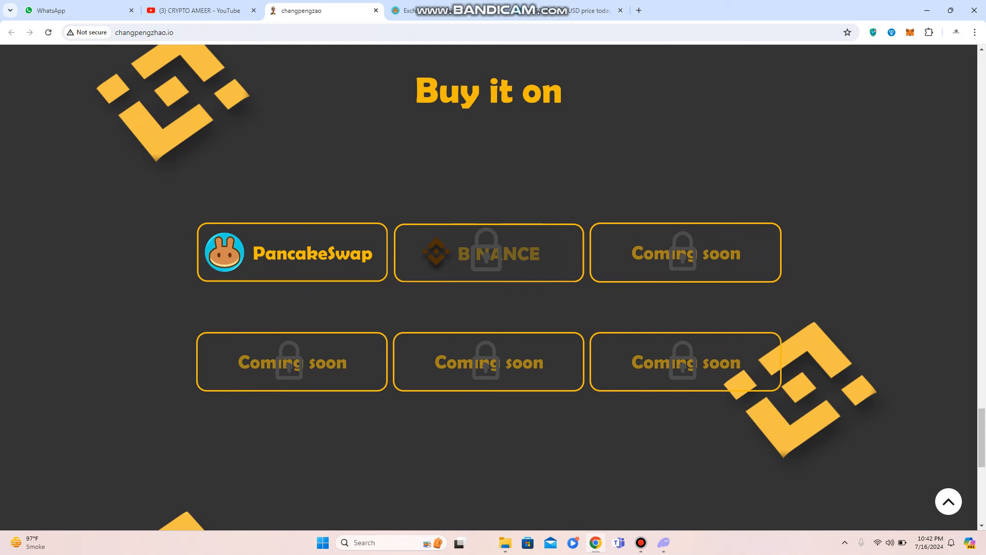
Scroll to 'join us on' and open the X profile link in a new tab.
scroll(down, 3)
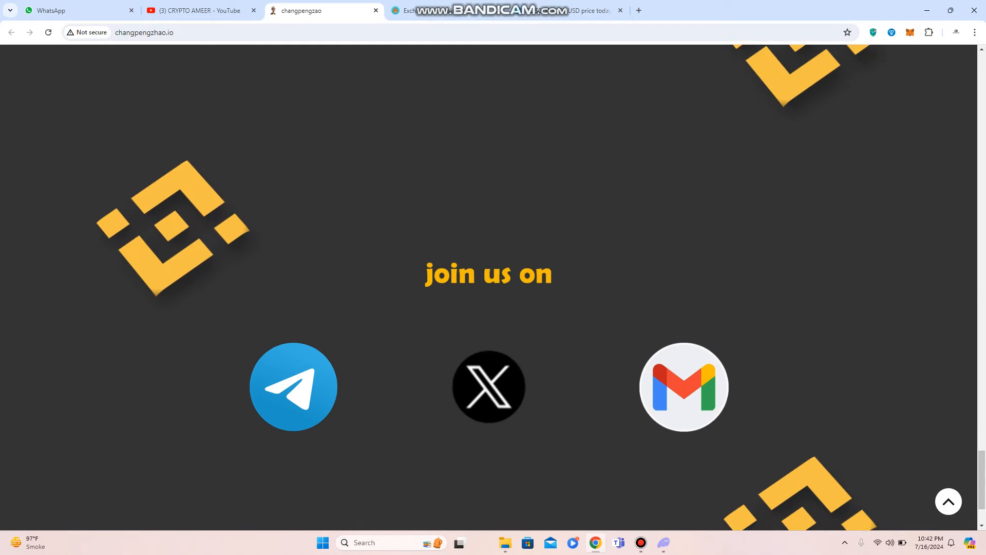
scroll(down, 3)
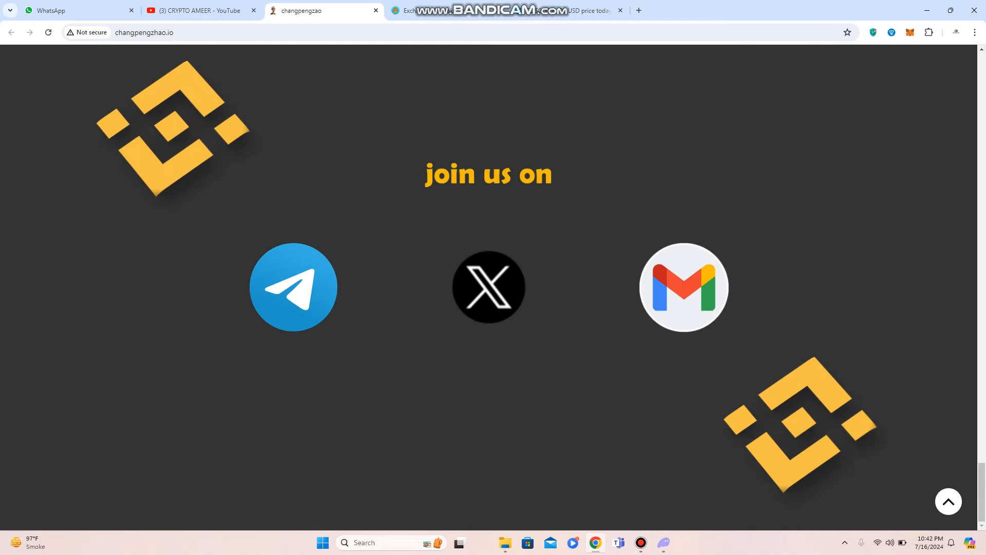
right_click(293, 288)
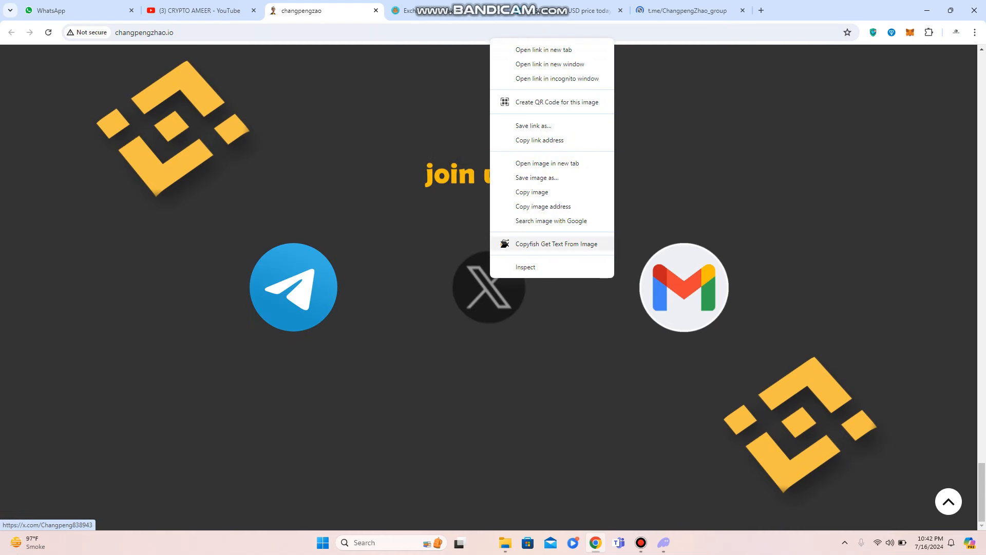
click(543, 49)
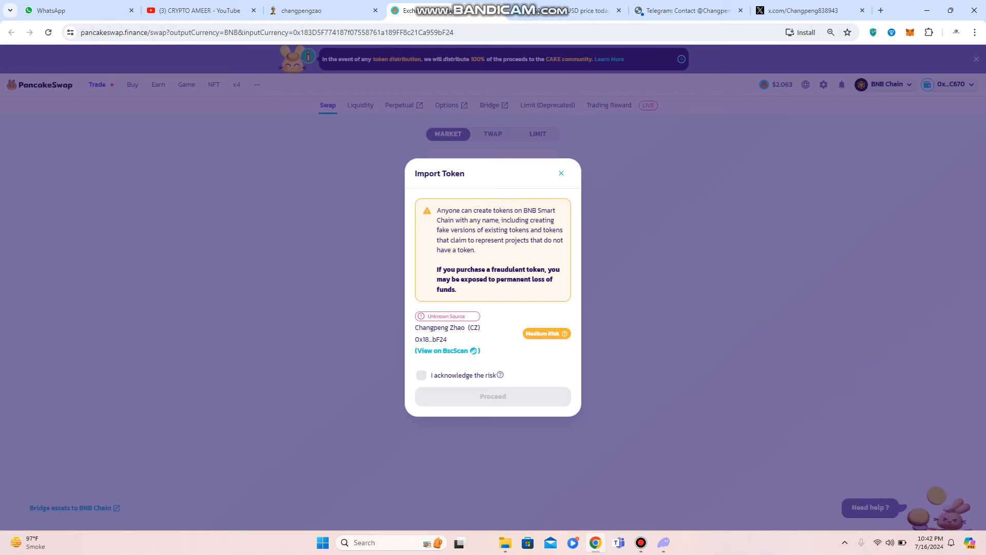
Tick 'I acknowledge the risk' and proceed to import the CZ token.
click(422, 375)
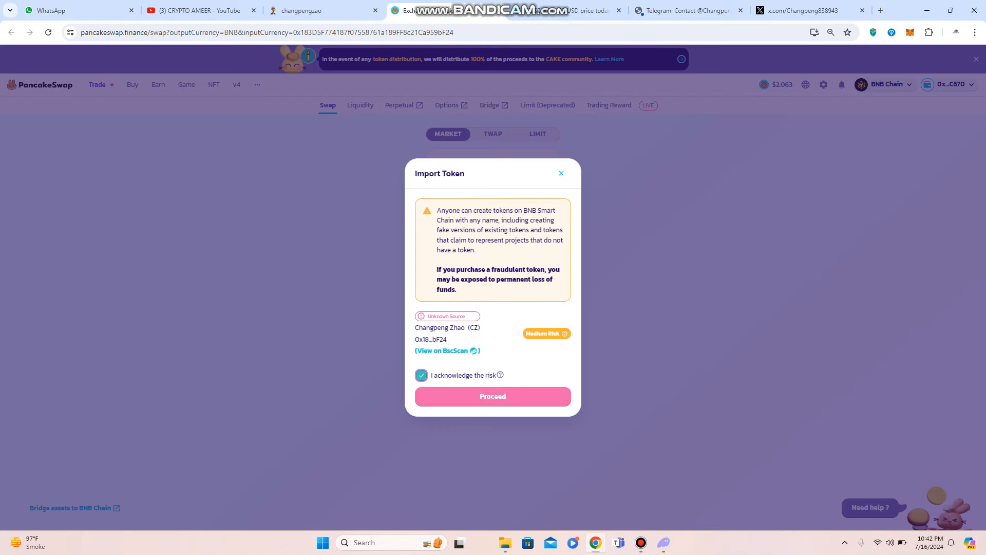
click(492, 395)
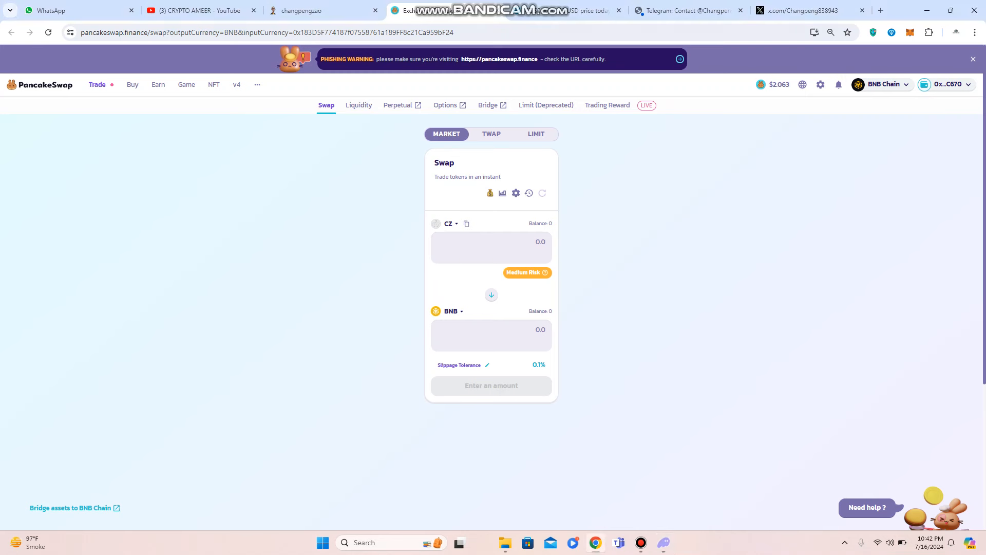
Enter 10000 in the CZ amount box to get the BNB sell quote.
click(491, 246)
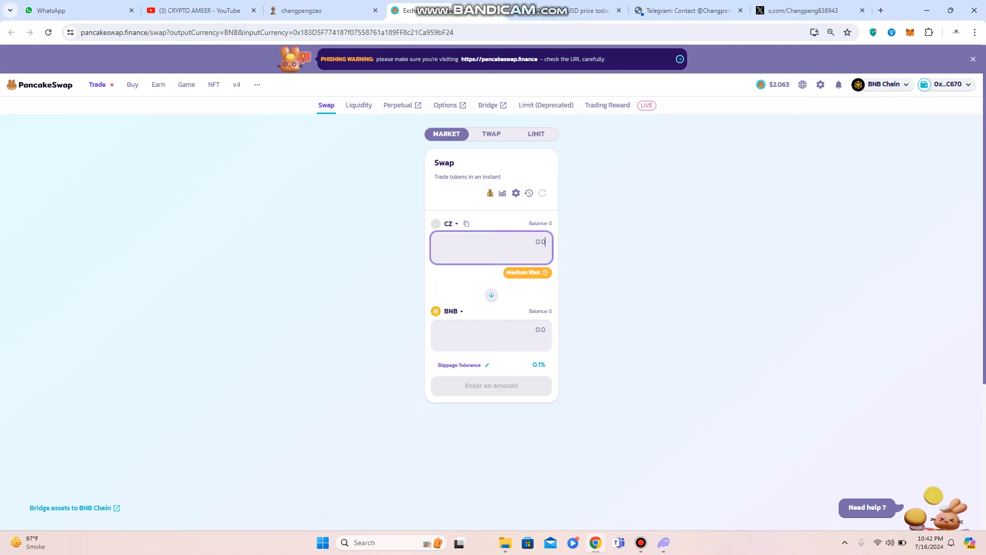
text(100000)
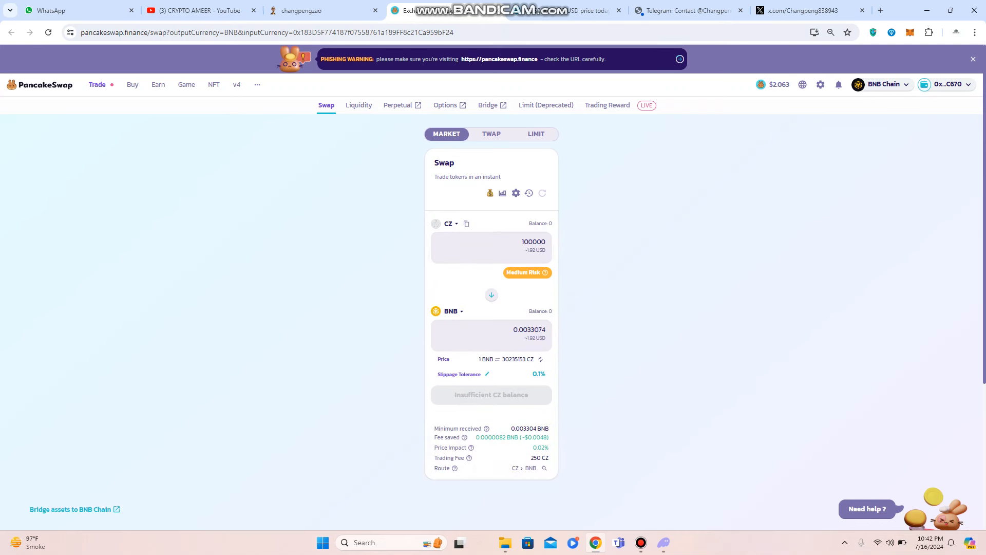
click(491, 295)
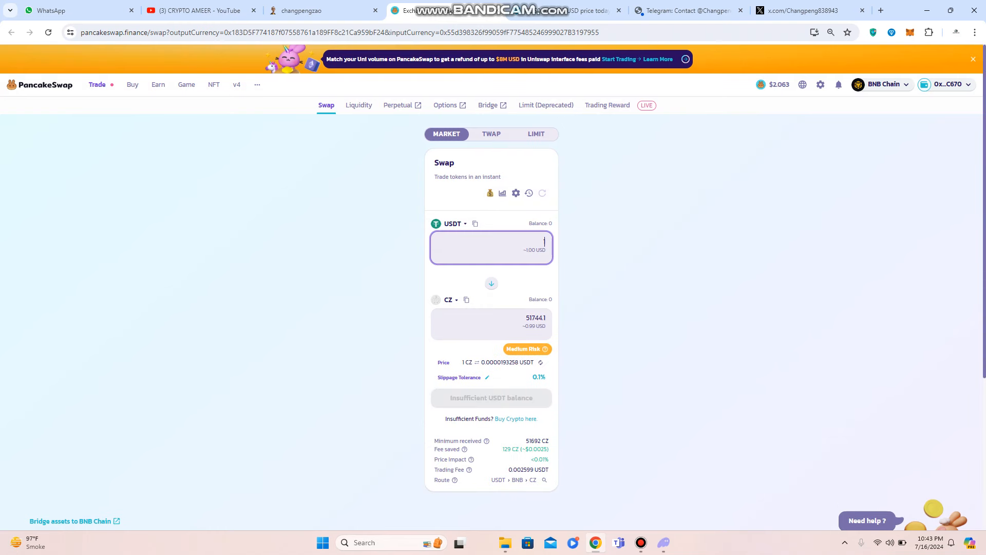
Enter 100 USDT to quote the swap into CZ.
text(100)
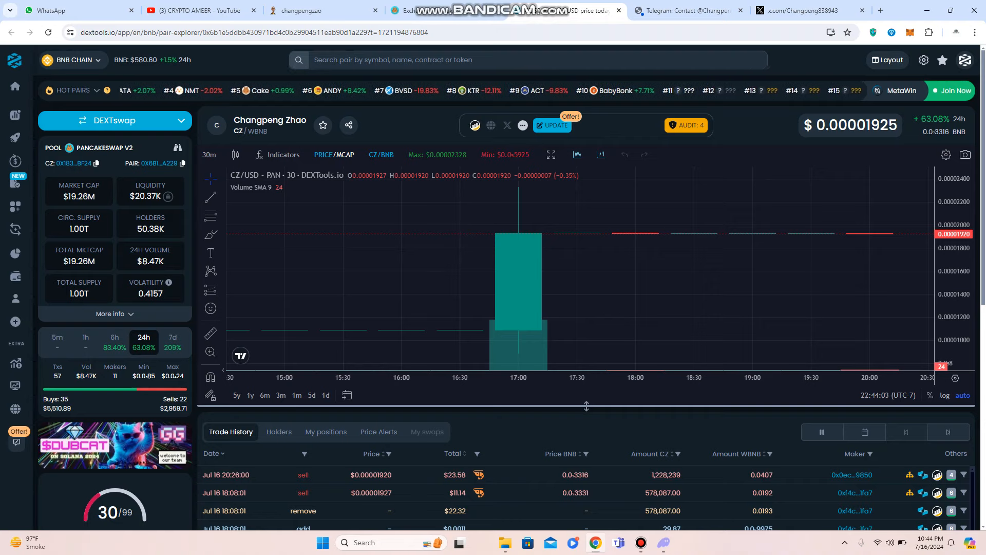
Visit the Telegram group declining the desktop prompt, check the nonexistent X profile, return to Telegram.
click(688, 11)
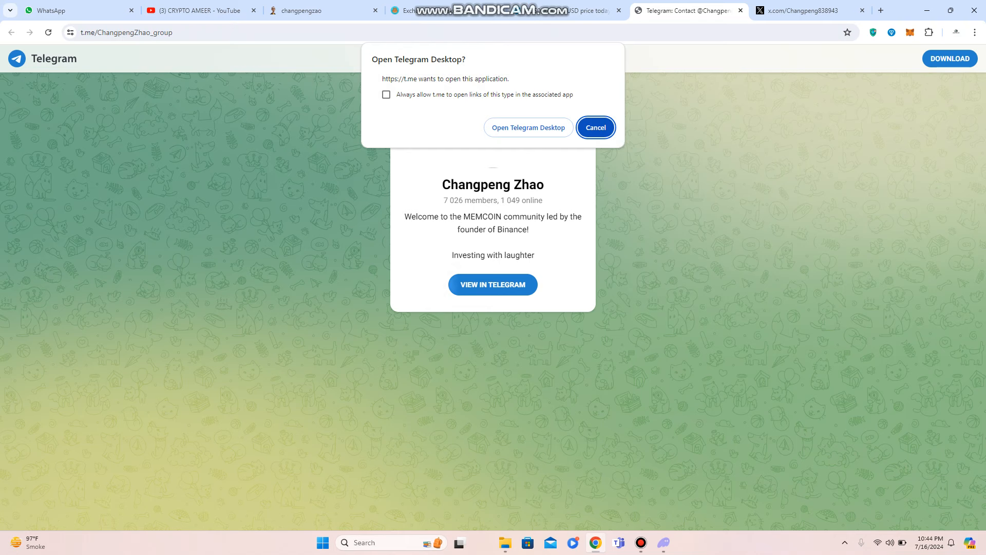
click(594, 128)
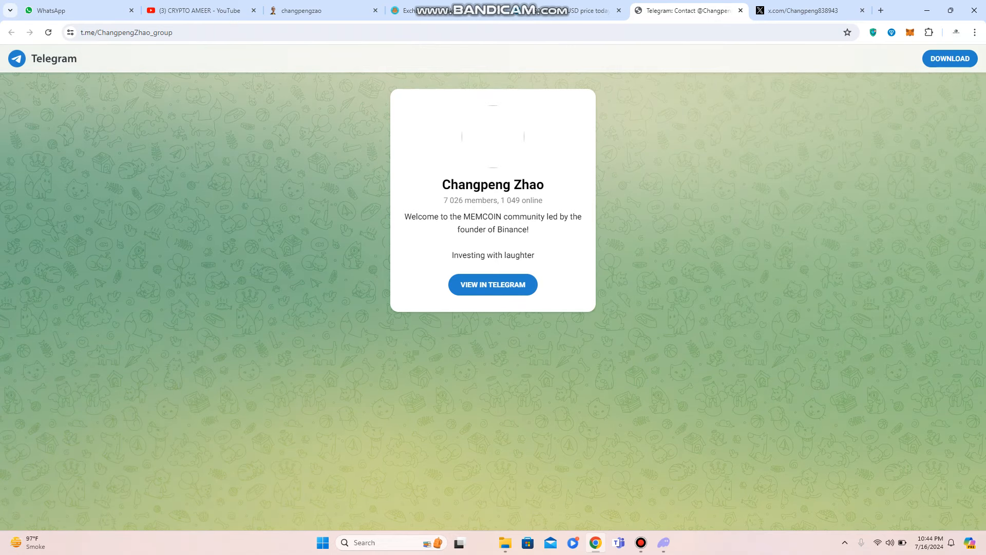
click(807, 11)
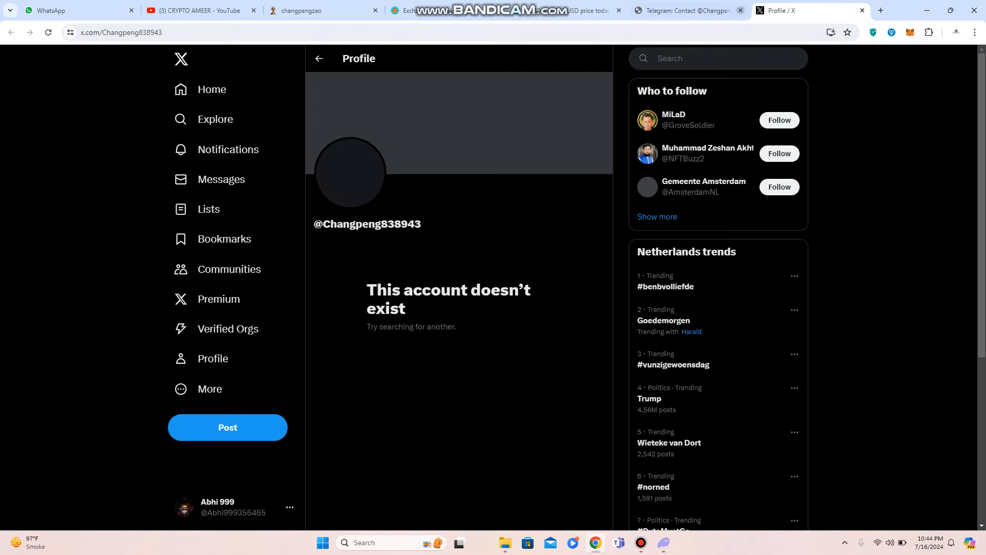
click(687, 10)
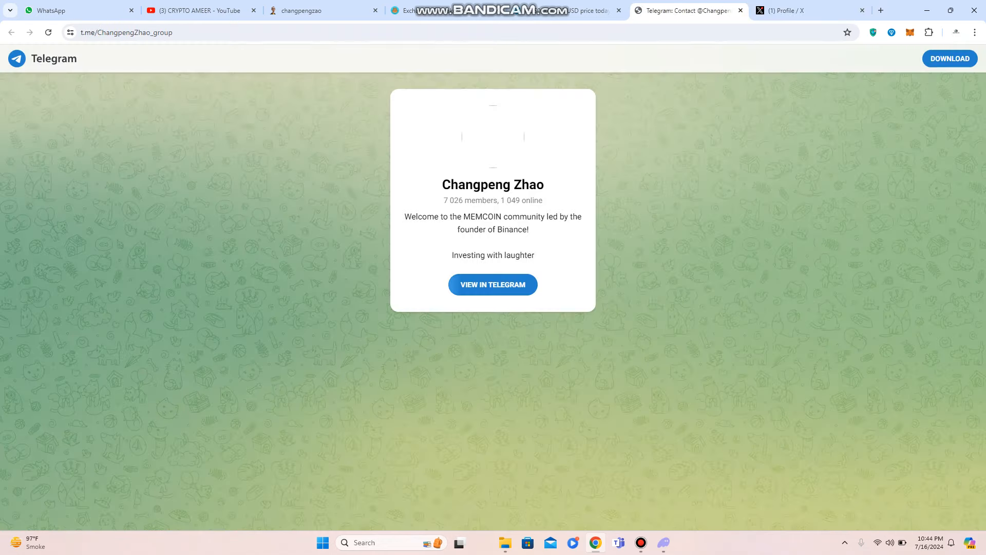